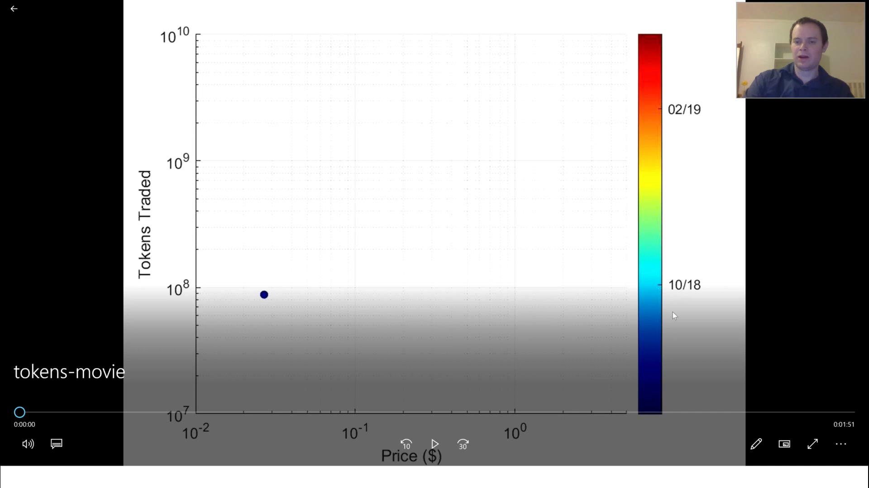
mouse_move(675, 276)
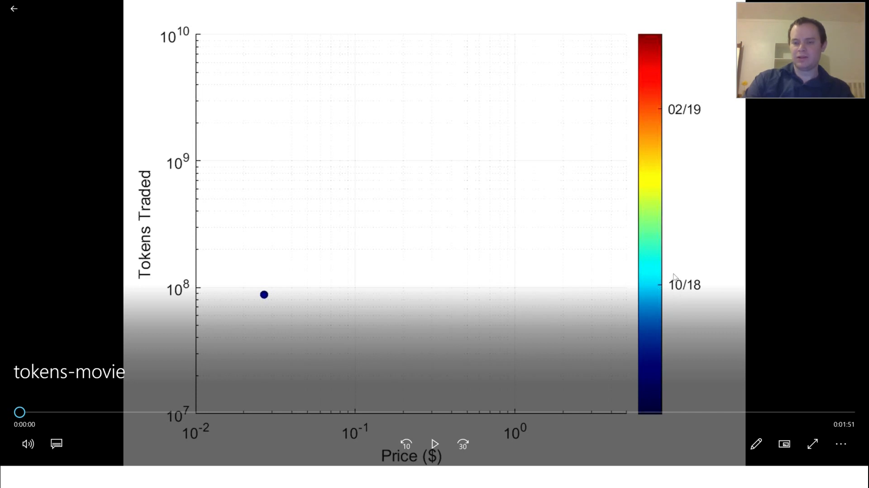
mouse_move(711, 281)
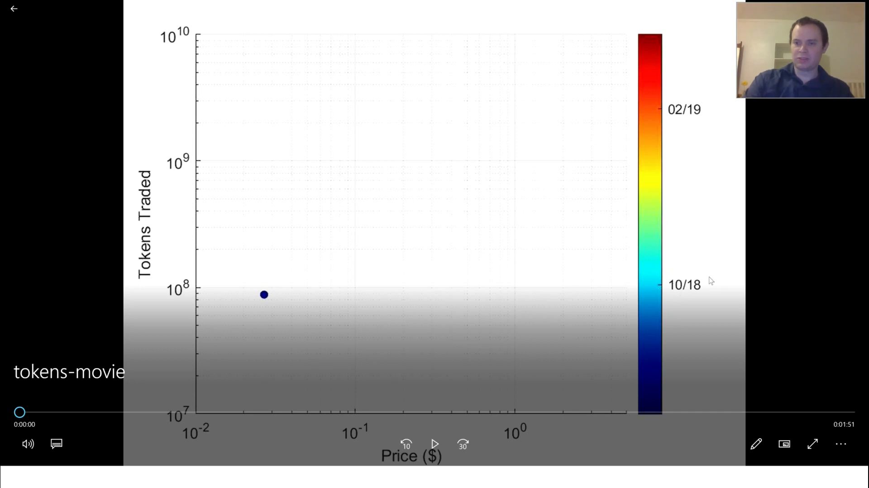
mouse_move(677, 298)
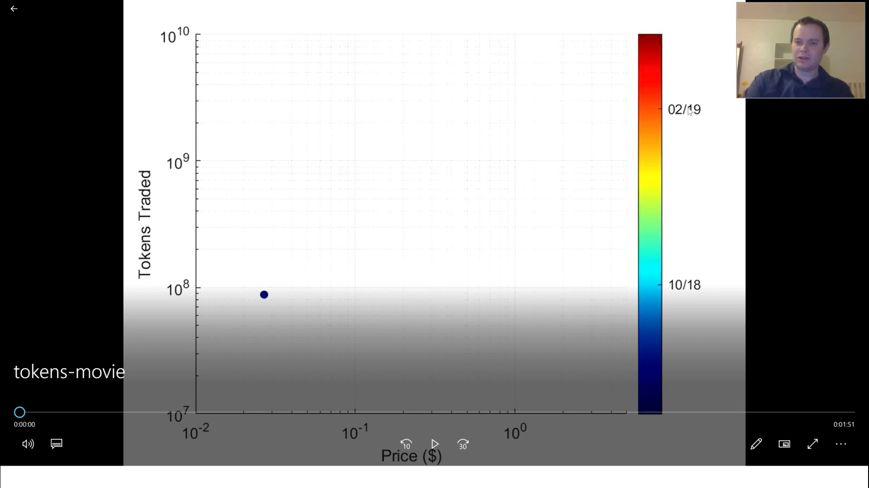
mouse_move(641, 421)
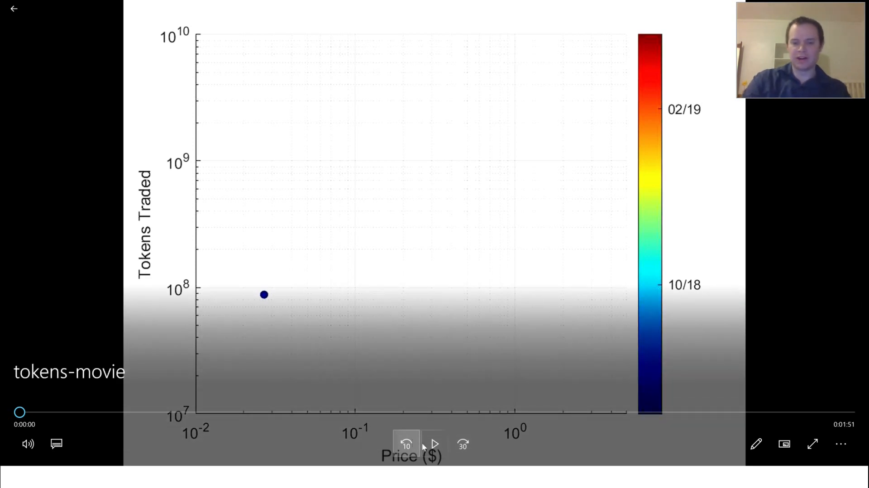
mouse_move(434, 444)
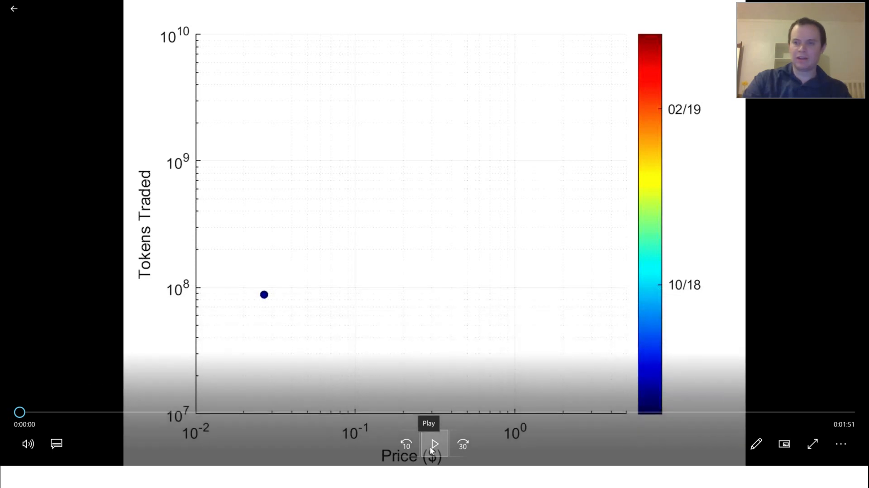
Step: Start playback of tokens-movie so the dated points appear through 1:06 of 1:51
click(434, 443)
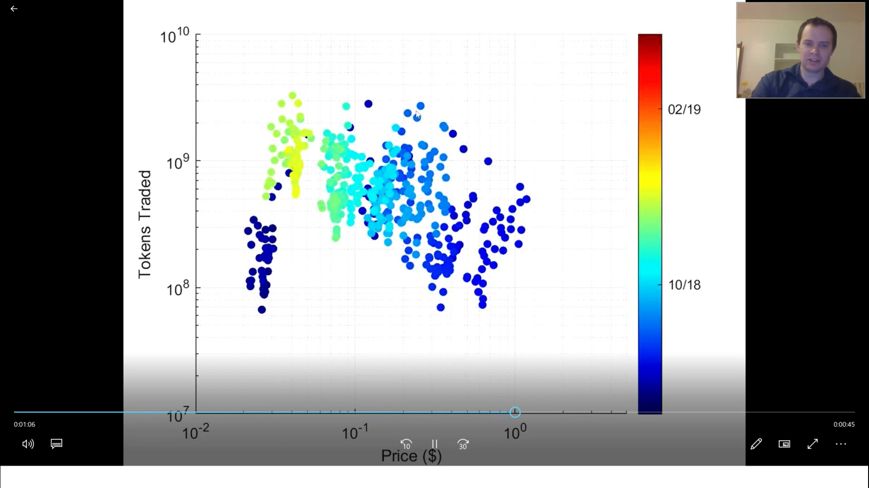
mouse_move(341, 206)
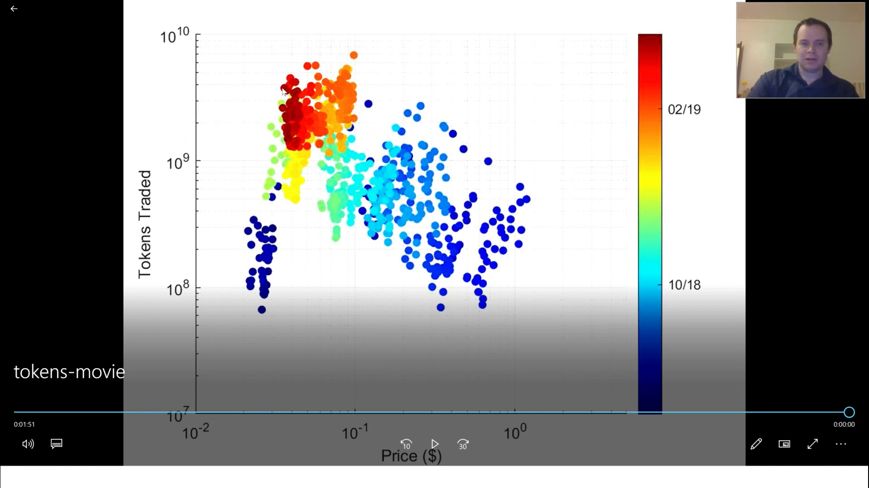
mouse_move(294, 122)
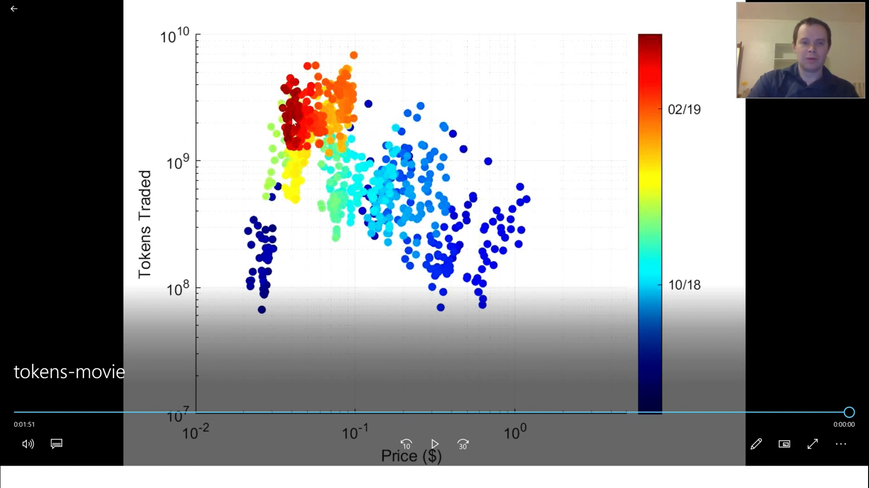
mouse_move(294, 138)
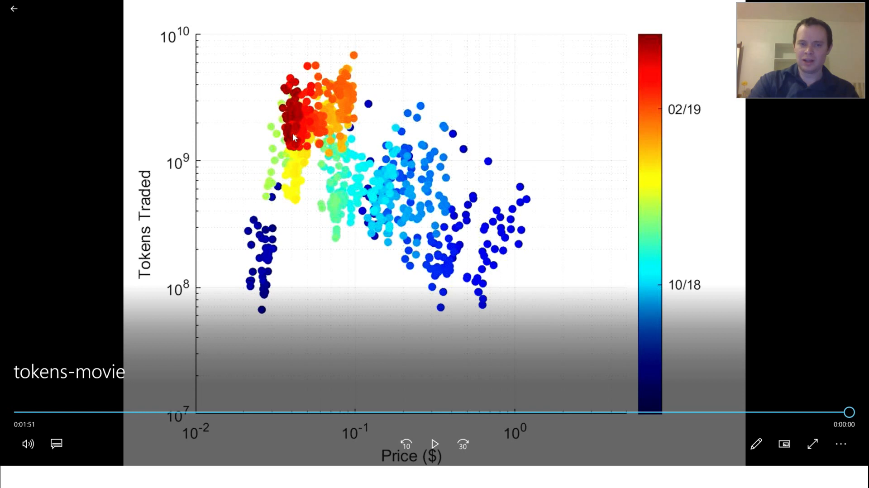
mouse_move(296, 106)
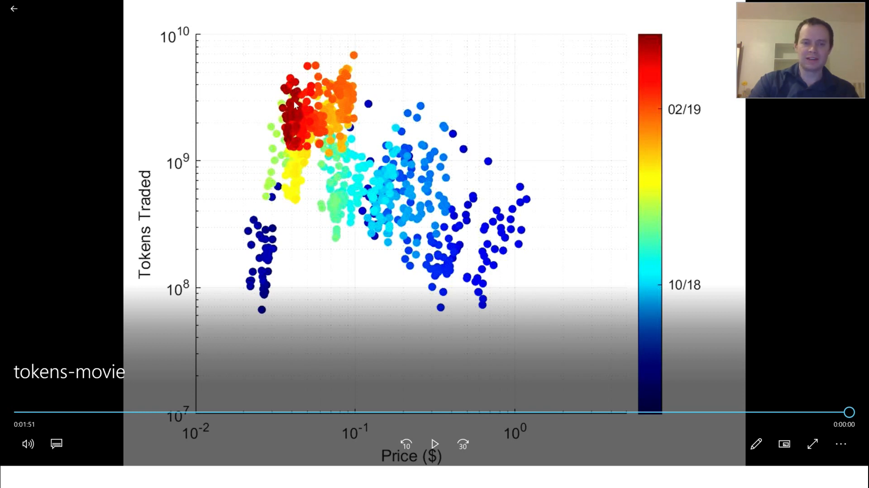
mouse_move(346, 147)
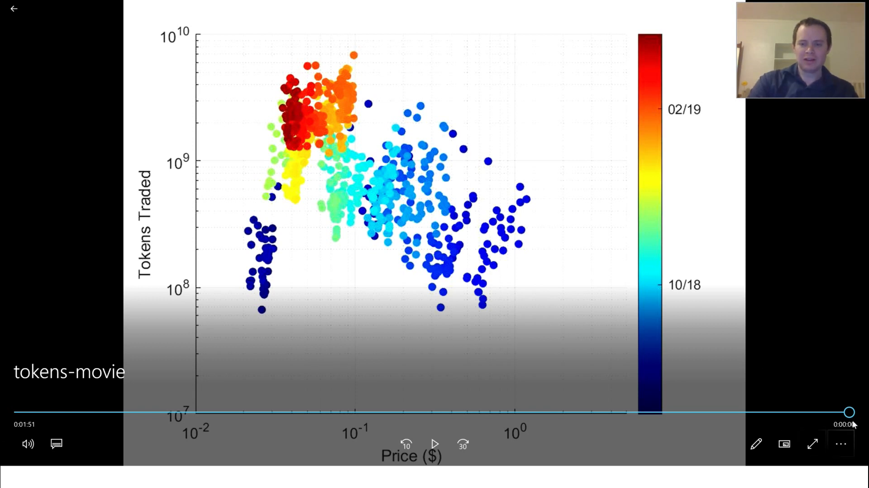
Step: Scrub back and forth between about 0:48 and 1:18, settling at 1:20 with orange points showing
drag(849, 412, 382, 411)
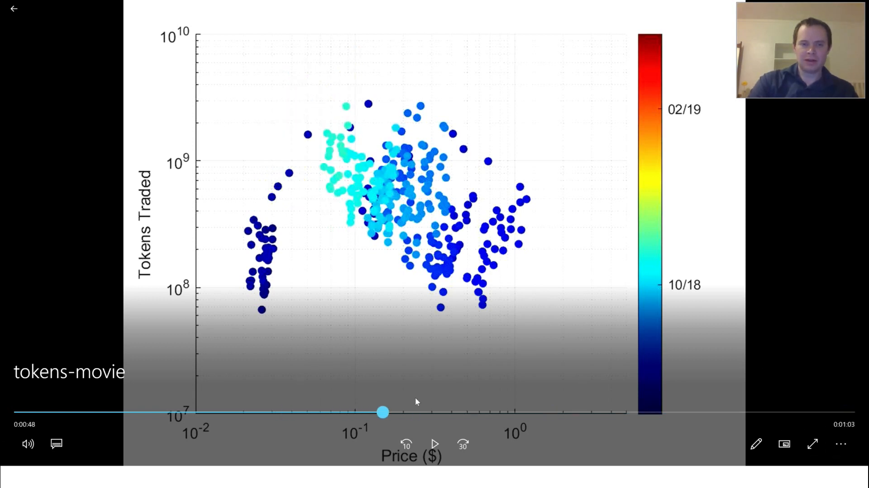
drag(380, 411, 558, 412)
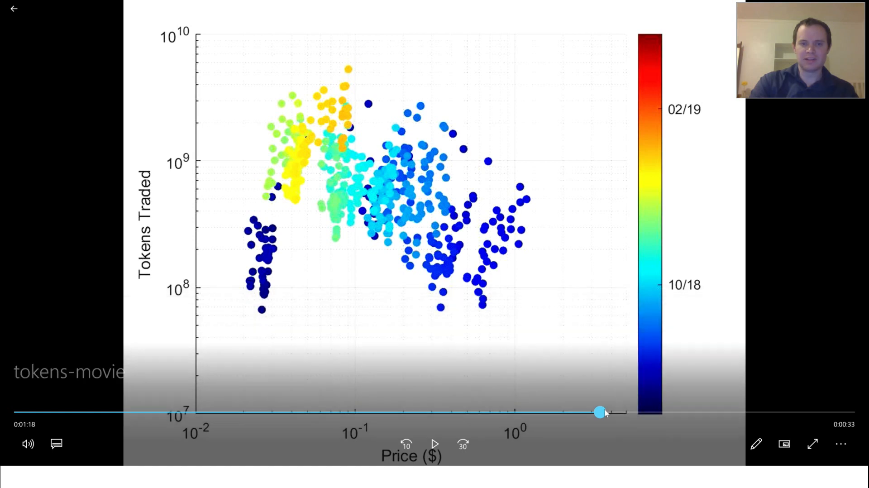
drag(601, 412, 535, 411)
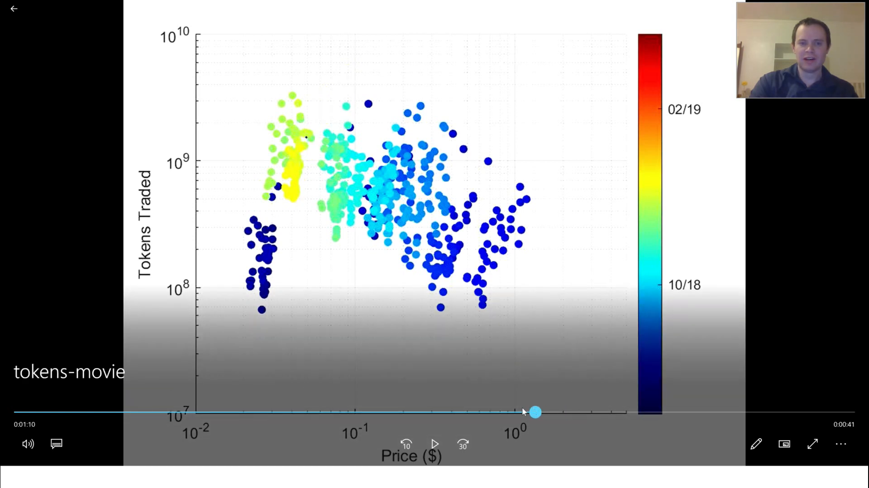
drag(534, 412, 459, 411)
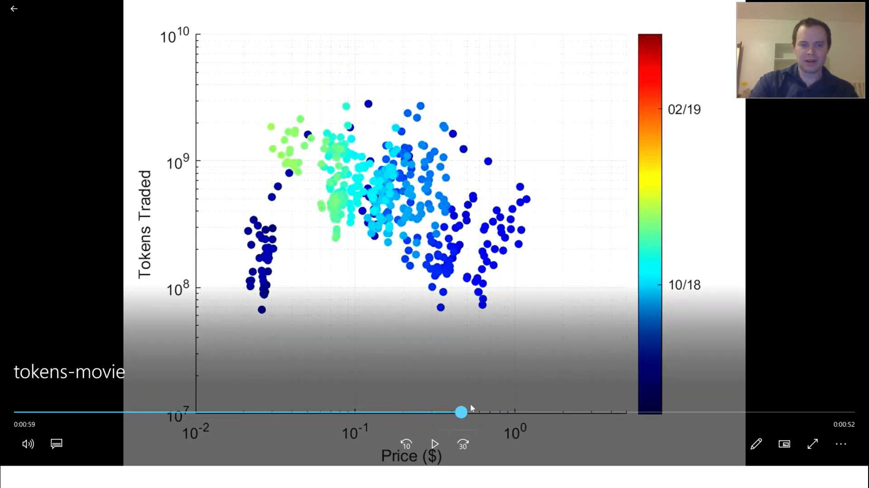
drag(460, 411, 528, 412)
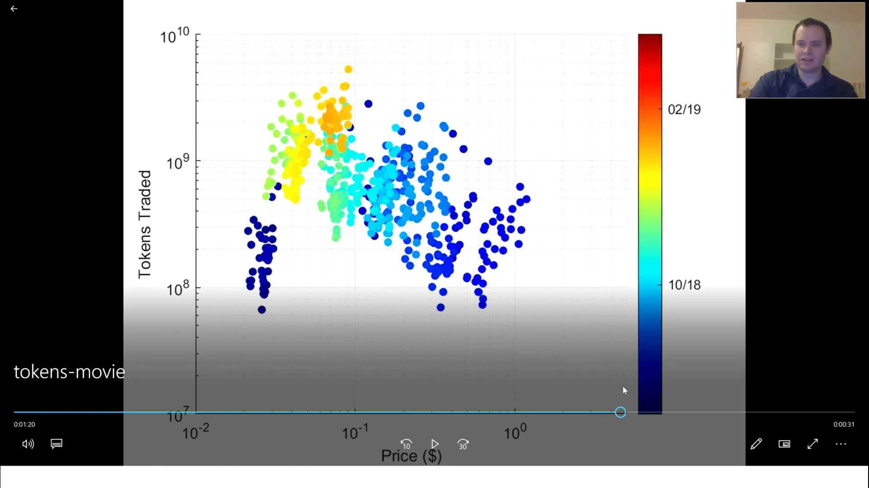
mouse_move(390, 206)
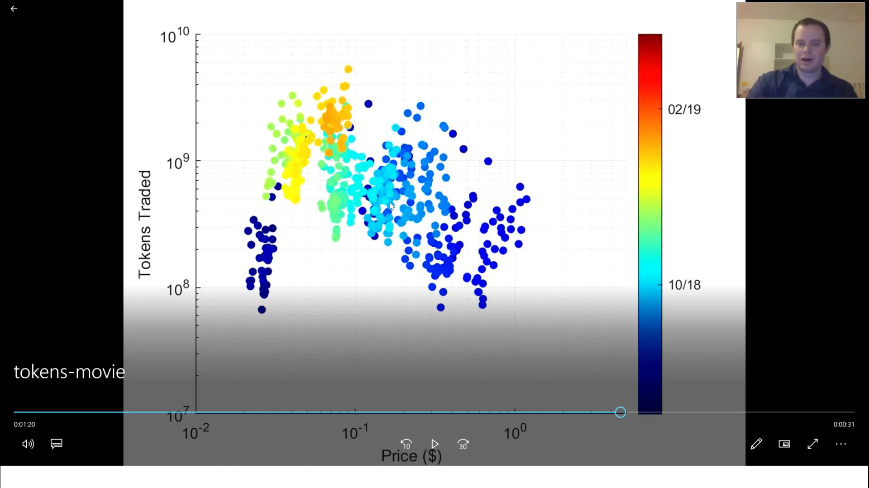
mouse_move(187, 176)
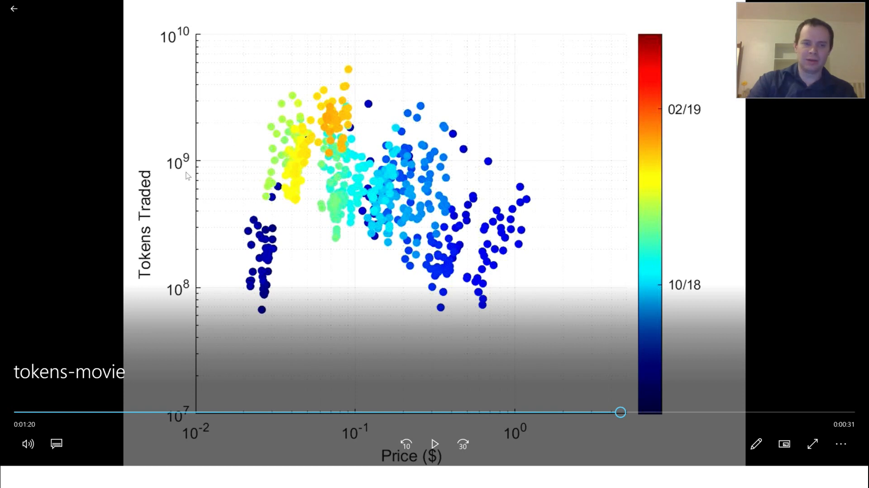
mouse_move(775, 212)
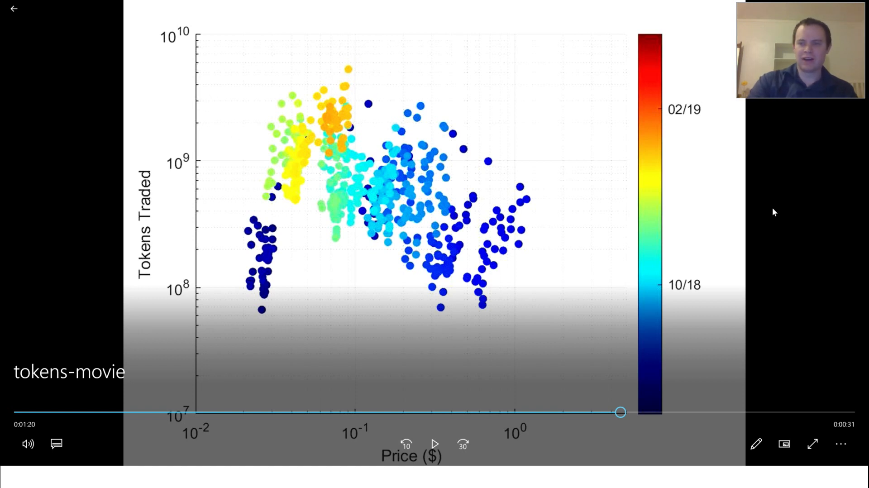
mouse_move(217, 162)
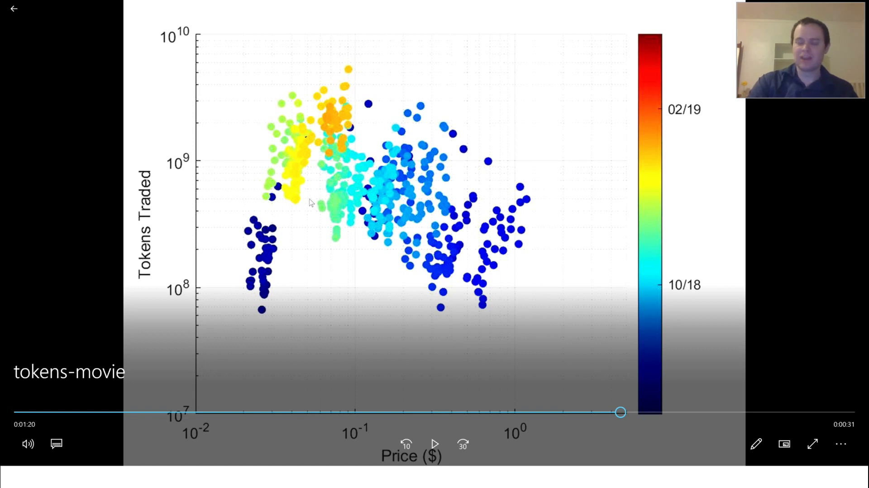
mouse_move(425, 215)
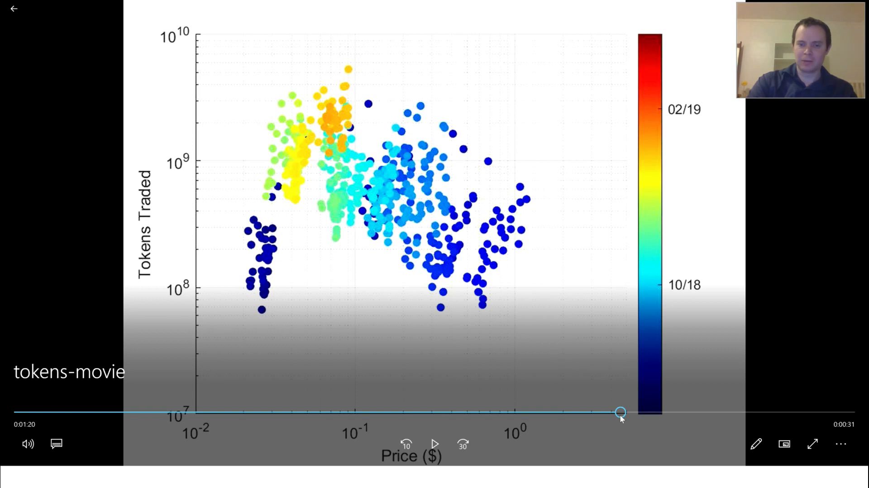
Step: Rewind to the start, then advance through 0:39 and the cyan October points to the yellow-green ones
drag(619, 411, 115, 413)
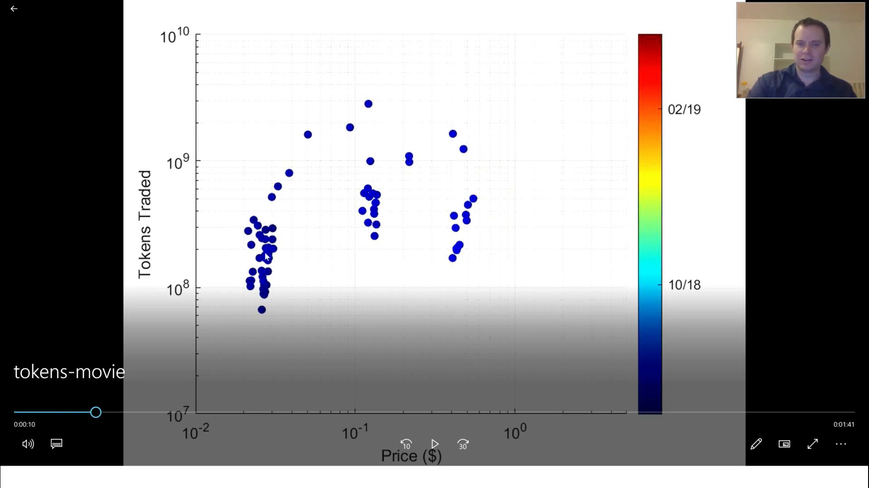
mouse_move(231, 286)
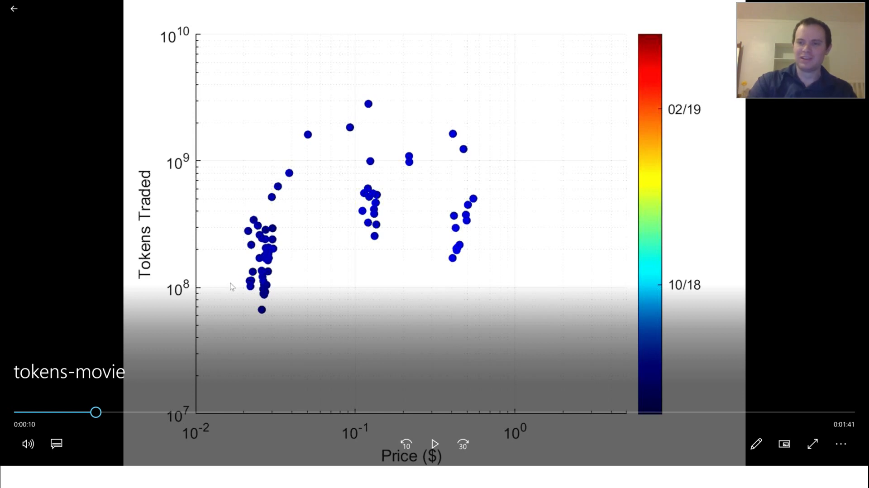
mouse_move(227, 346)
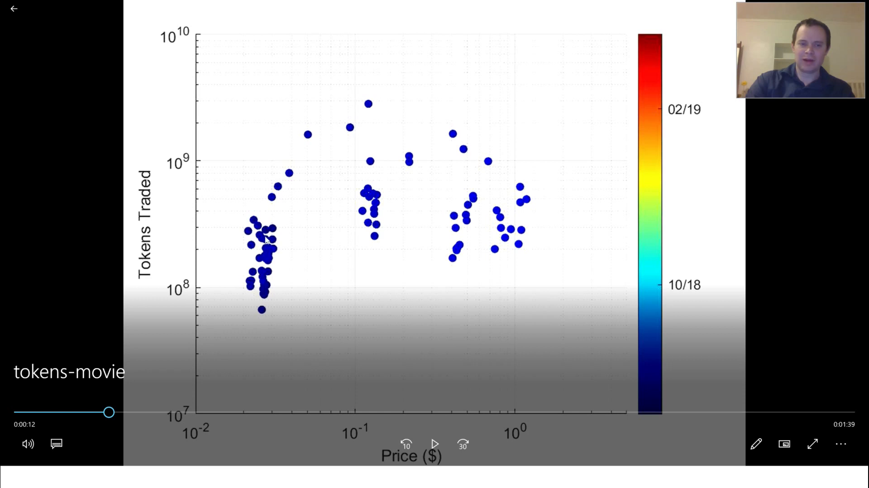
mouse_move(397, 85)
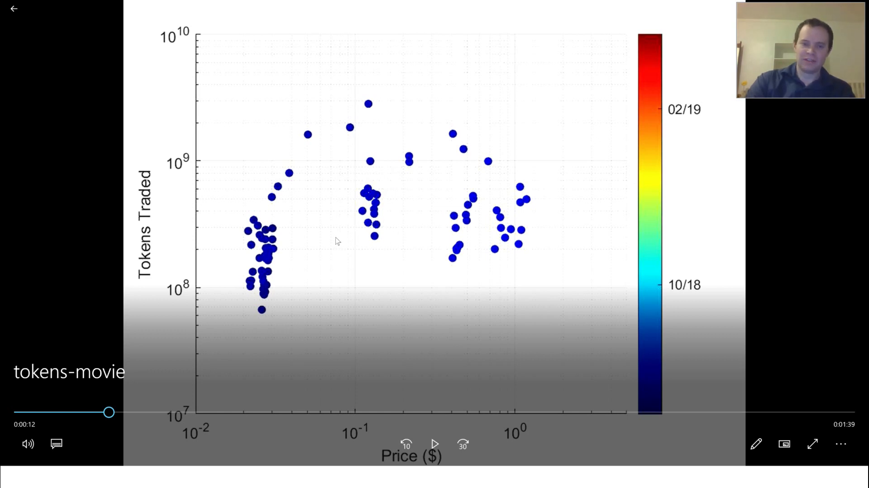
mouse_move(415, 154)
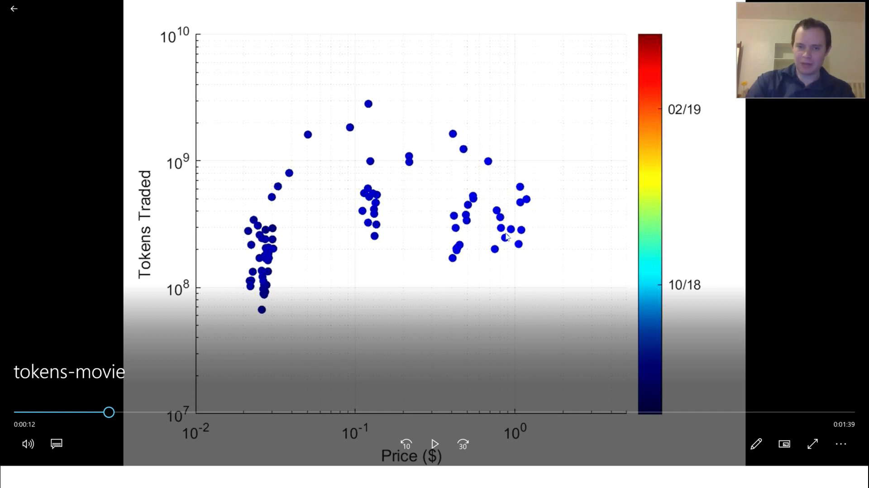
mouse_move(109, 417)
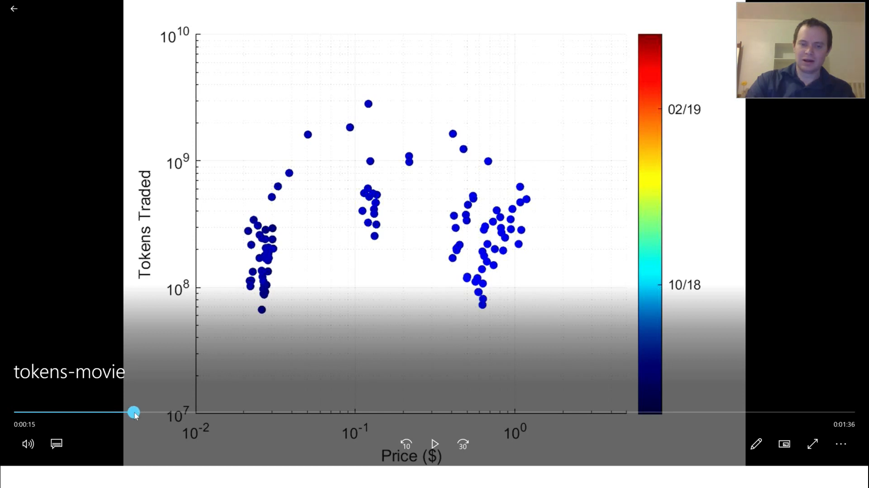
drag(135, 413, 188, 410)
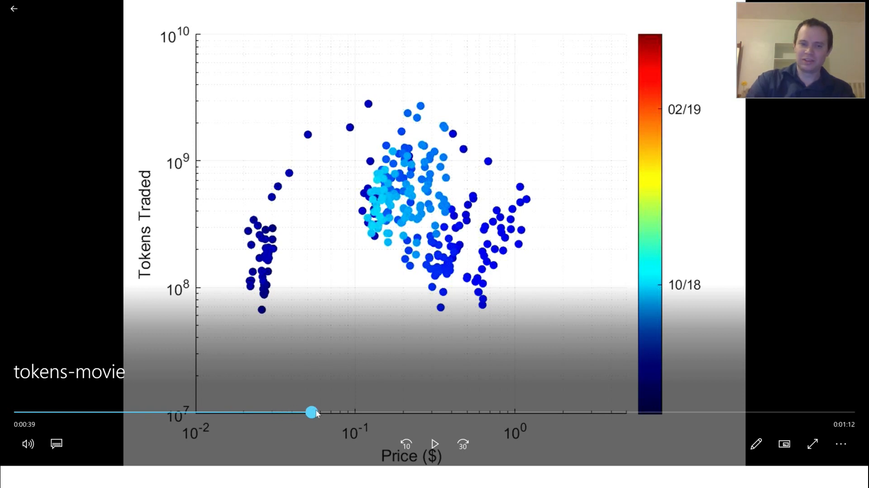
drag(310, 411, 391, 411)
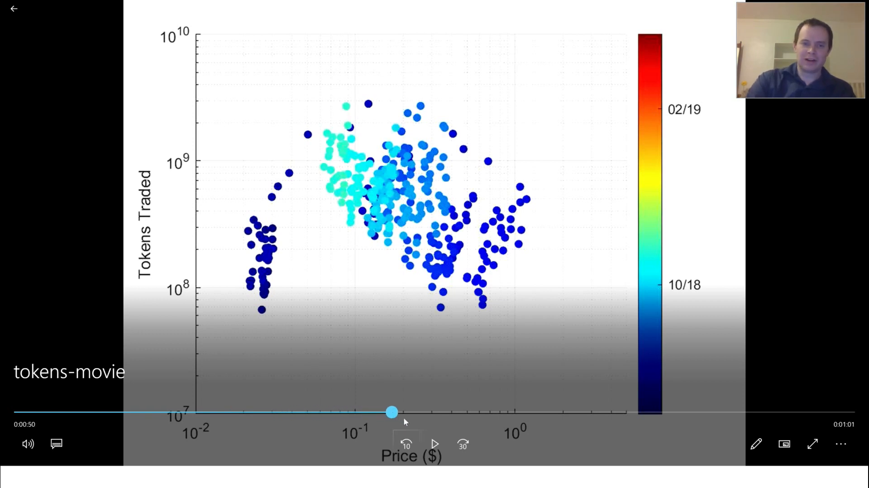
drag(392, 412, 511, 412)
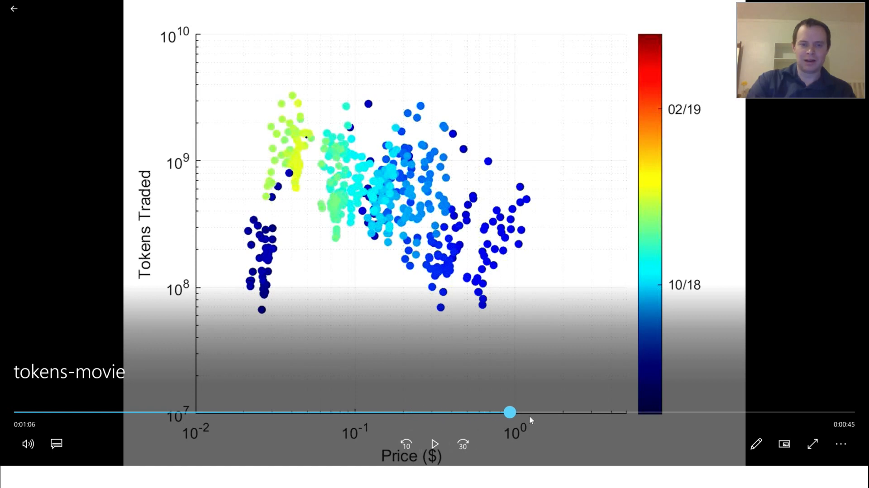
Step: Continue through the yellow and orange high-volume points to about 1:48, showing the red cluster
drag(510, 412, 573, 411)
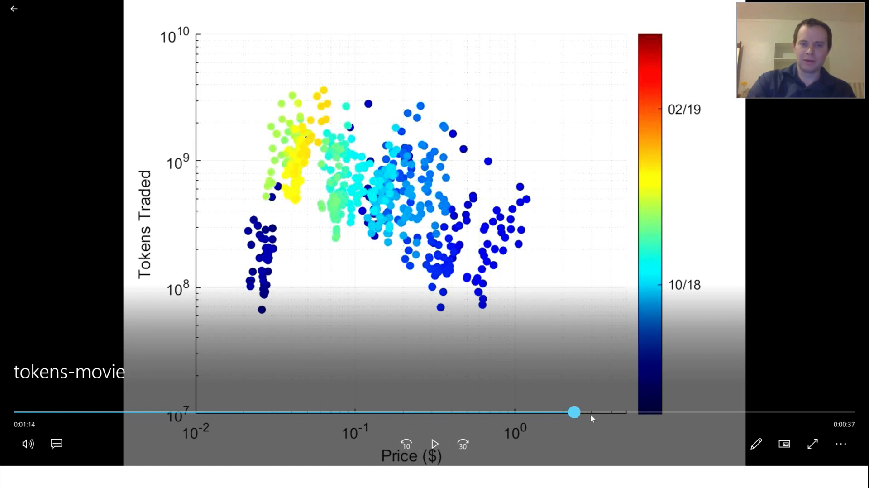
drag(574, 412, 711, 412)
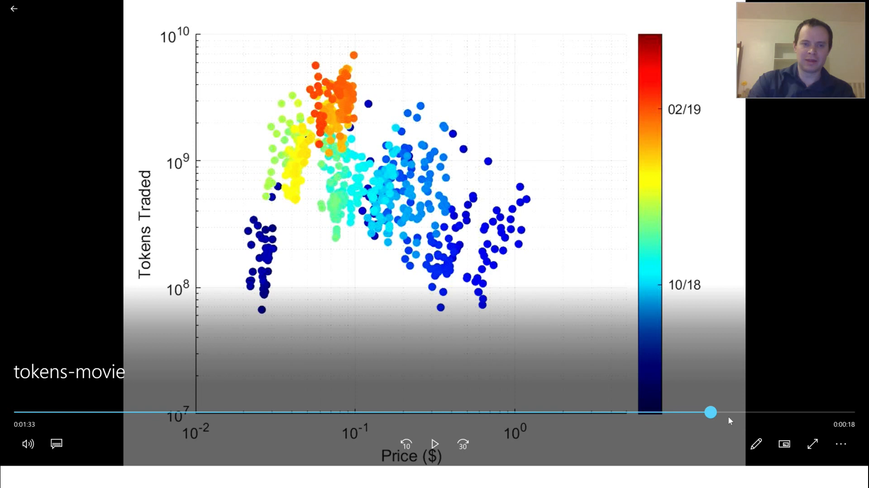
drag(711, 412, 809, 411)
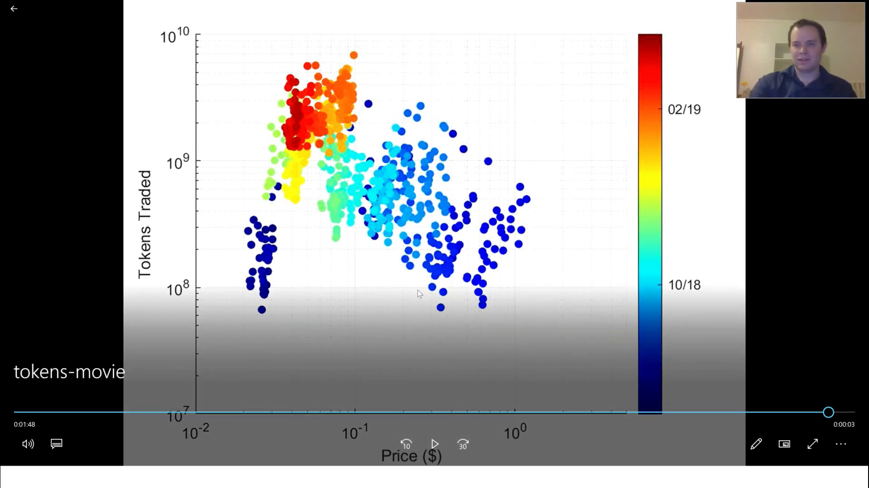
mouse_move(253, 286)
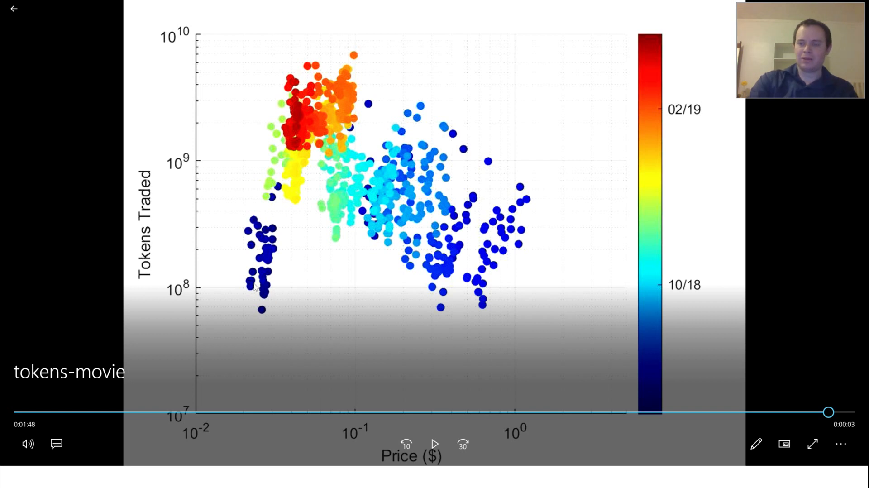
mouse_move(294, 310)
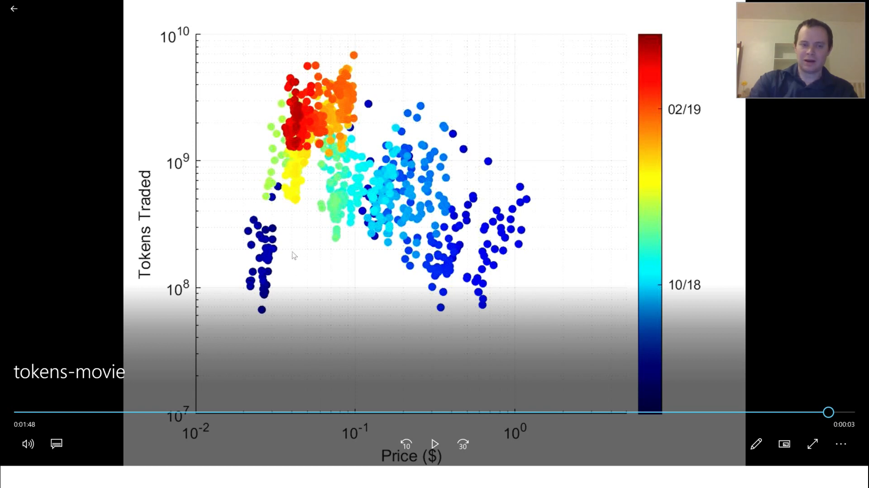
mouse_move(249, 167)
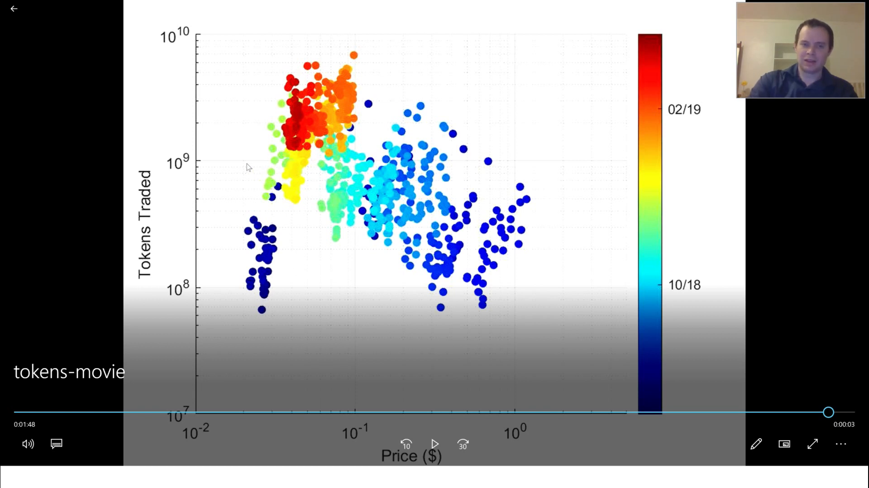
mouse_move(292, 177)
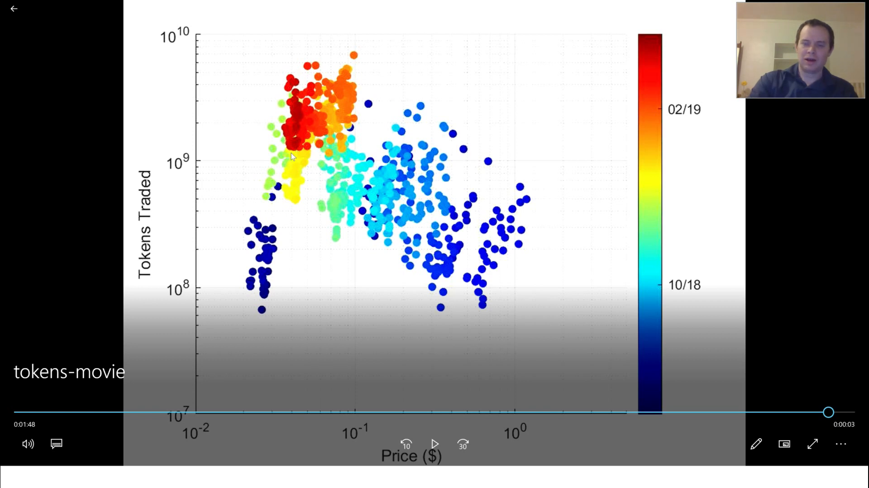
mouse_move(314, 153)
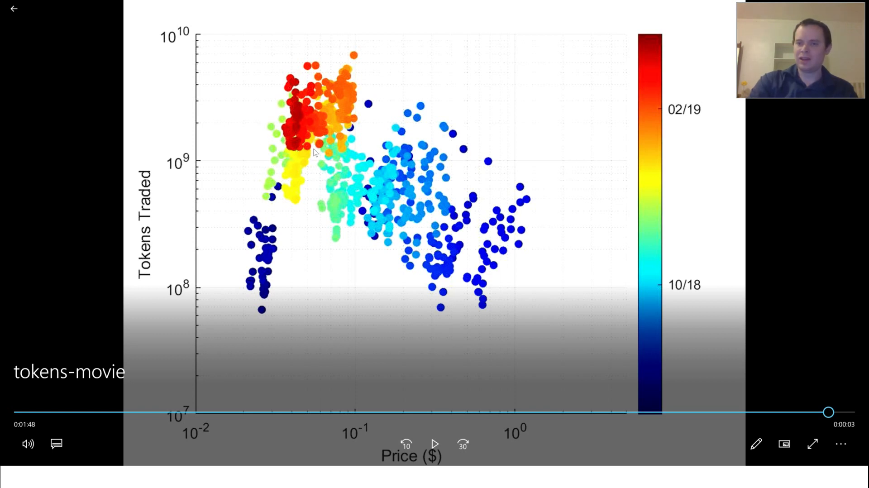
mouse_move(313, 39)
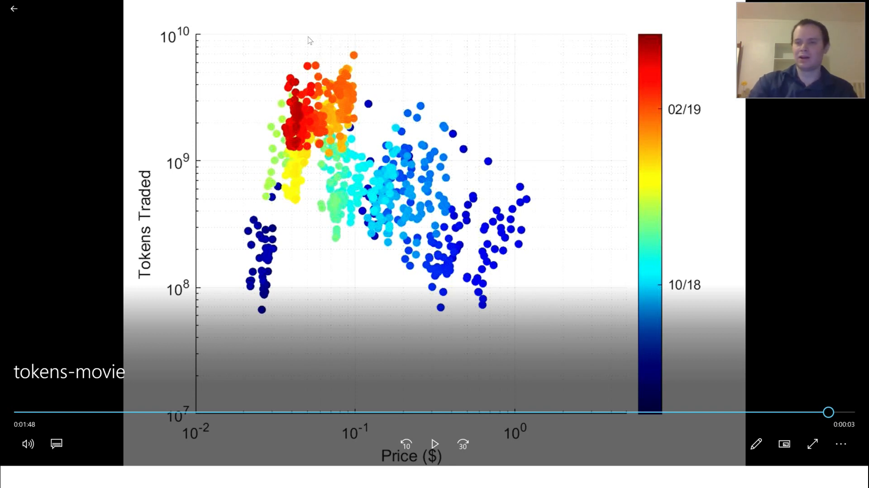
mouse_move(282, 161)
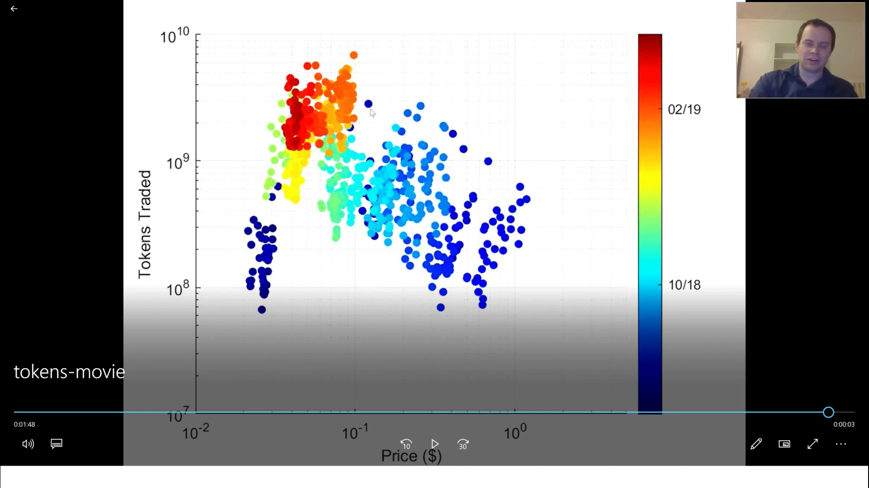
mouse_move(288, 126)
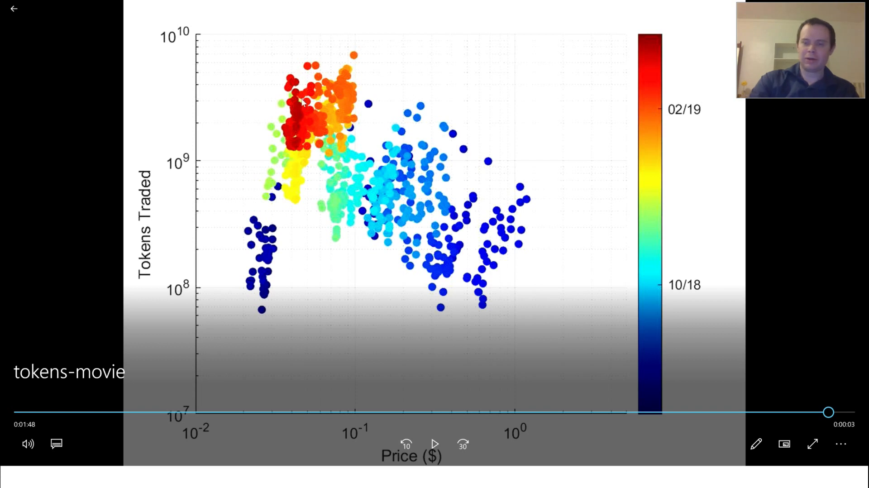
mouse_move(304, 106)
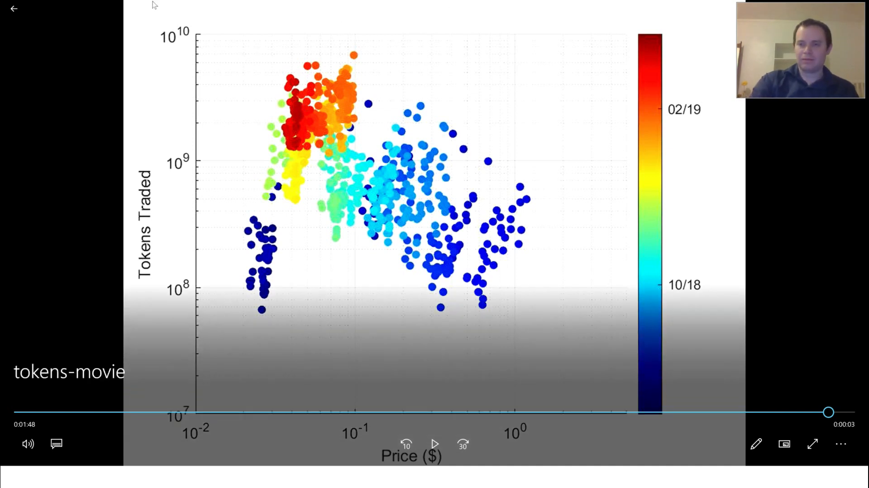
mouse_move(282, 138)
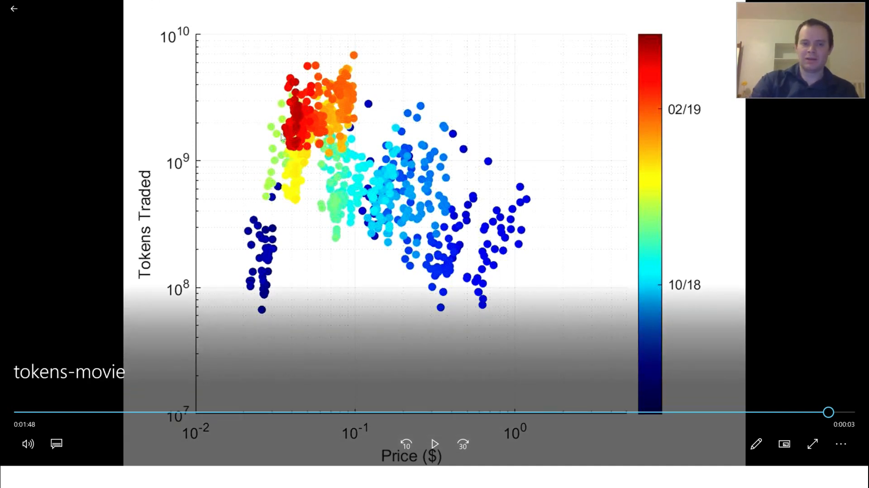
mouse_move(318, 45)
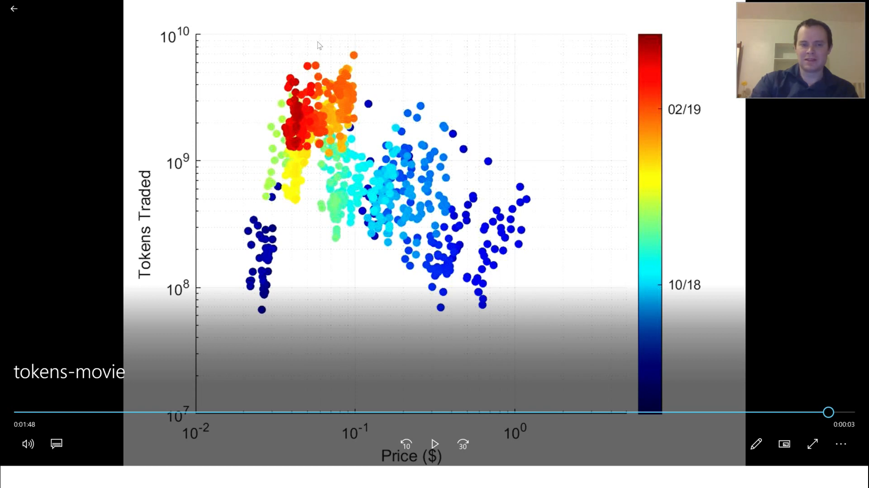
mouse_move(284, 150)
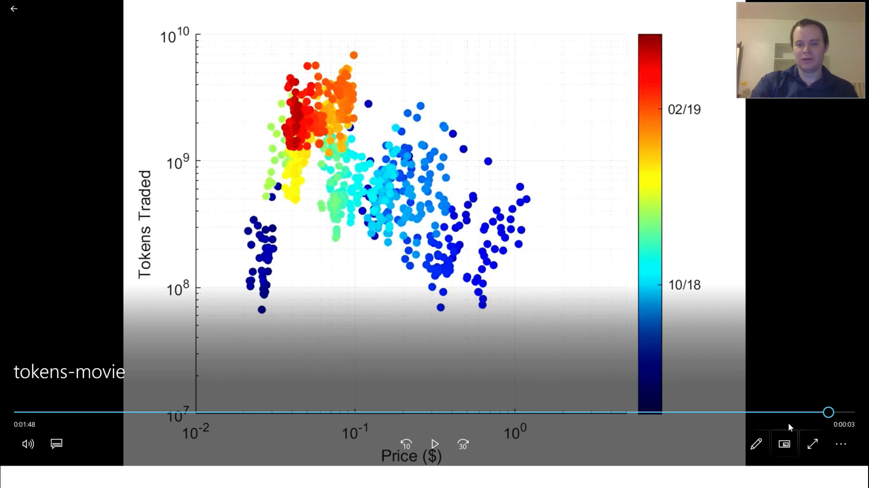
Step: Rewind to about 0:09 with only dark-blue points, then nudge forward to 0:22 with light-blue points
drag(827, 411, 185, 412)
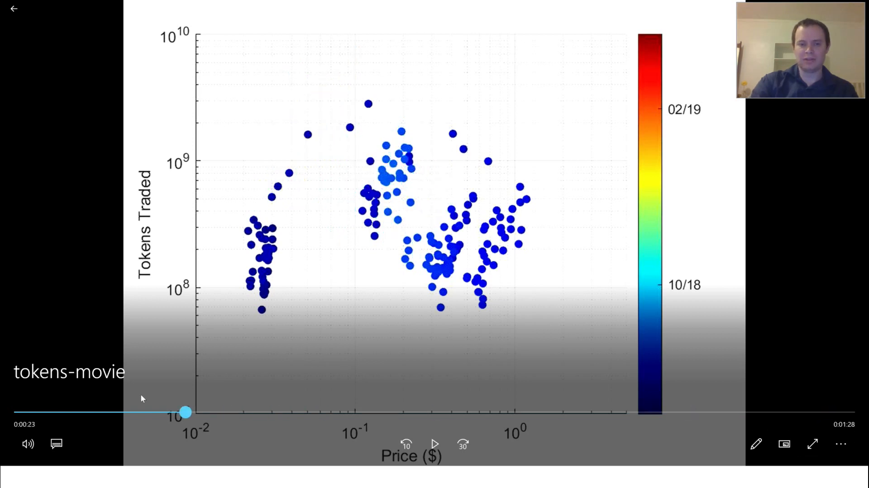
drag(183, 412, 104, 411)
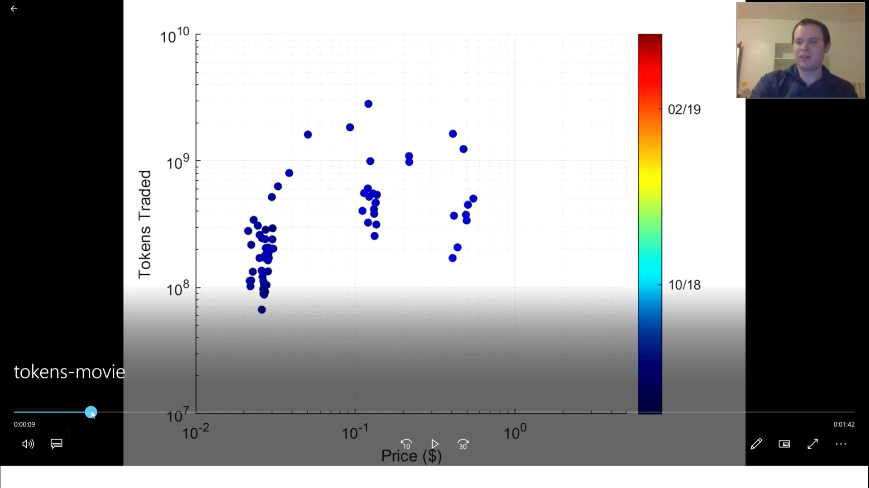
drag(91, 412, 122, 412)
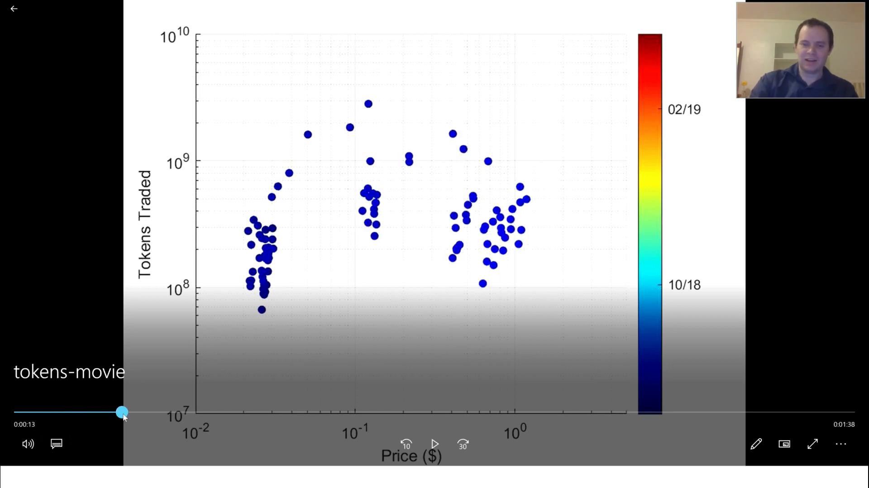
drag(121, 411, 155, 411)
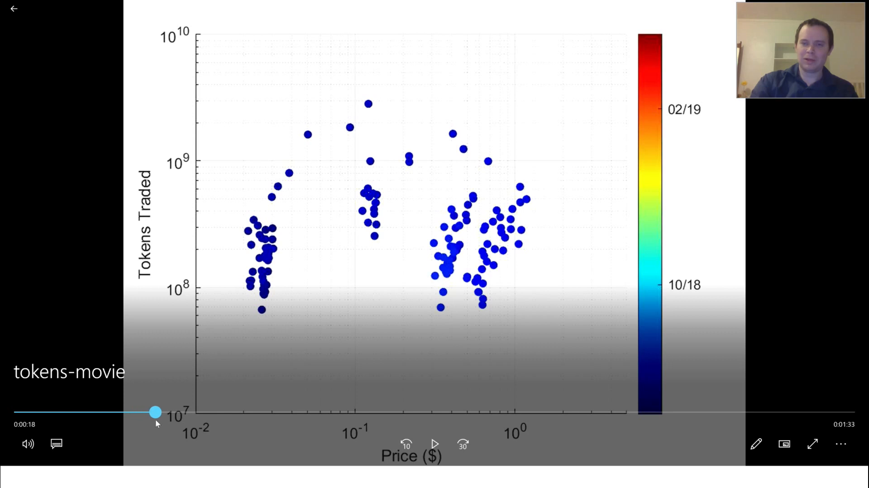
drag(154, 412, 188, 412)
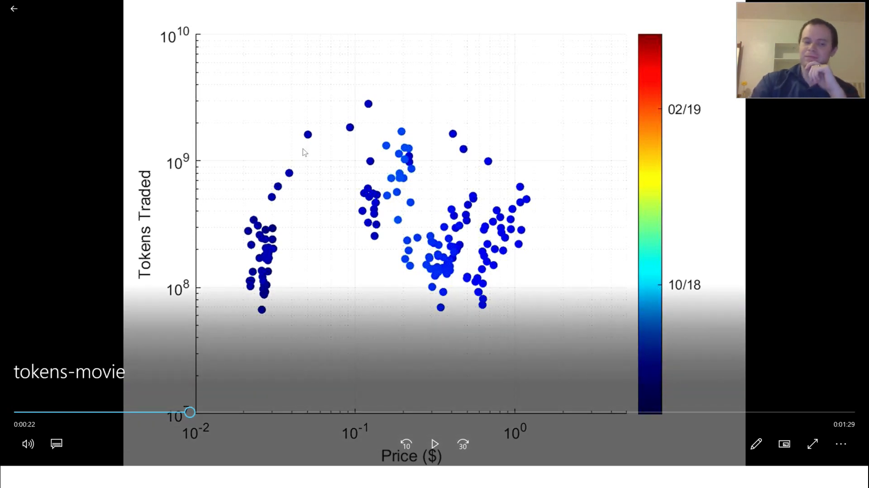
mouse_move(497, 184)
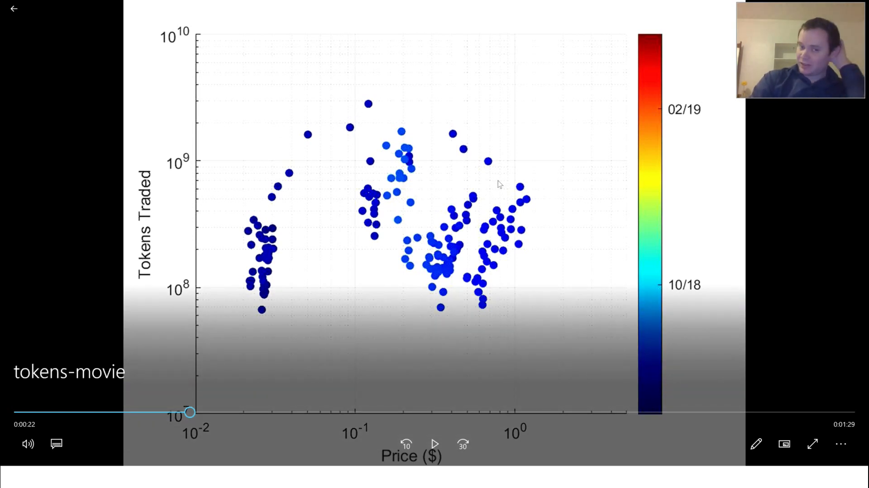
mouse_move(496, 303)
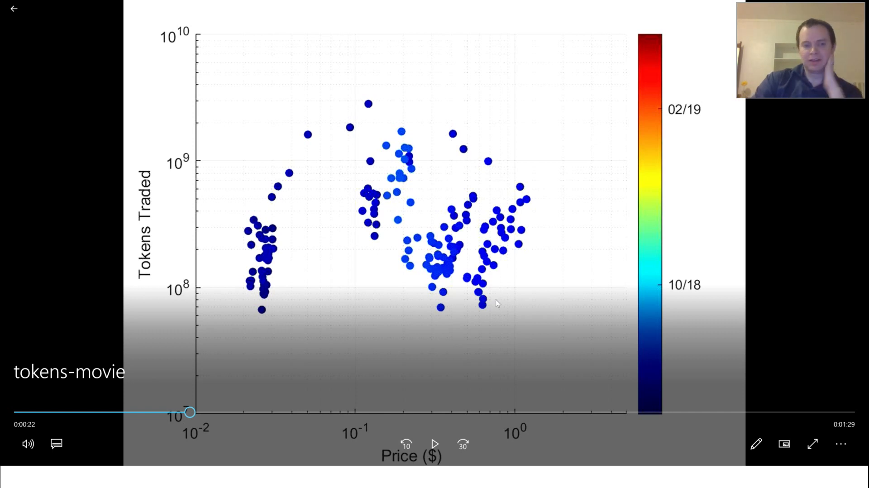
mouse_move(194, 415)
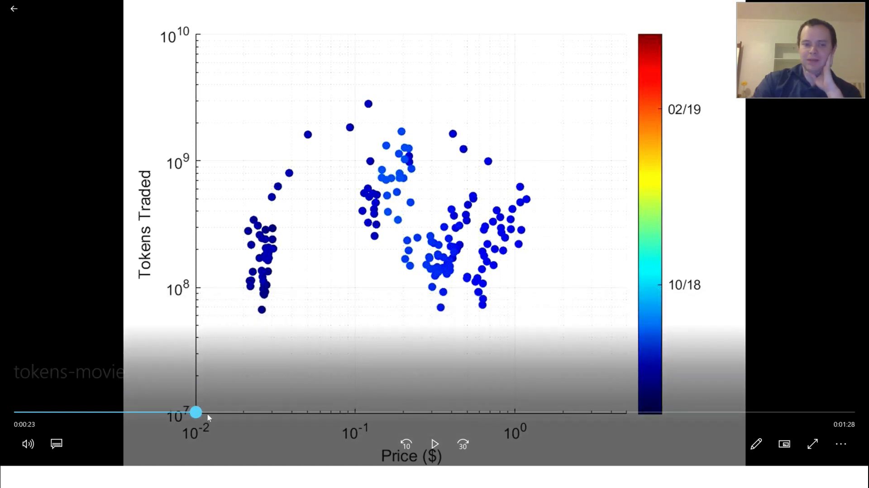
Step: Advance from 0:22 through the cyan and orange points to 1:45, where the red cluster appears
drag(196, 412, 313, 412)
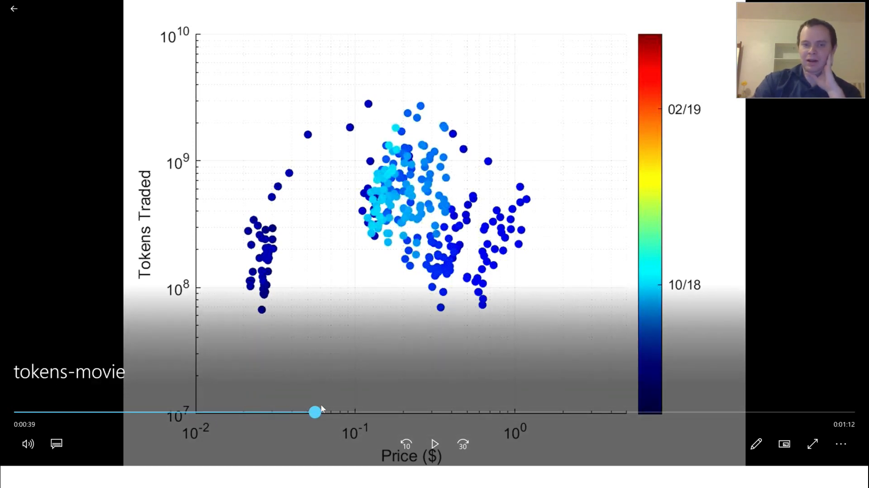
drag(313, 411, 443, 412)
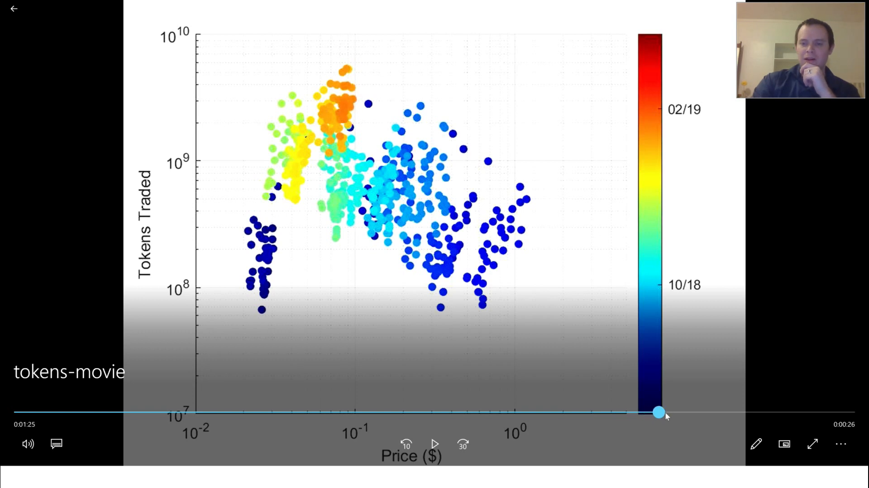
drag(657, 410, 709, 411)
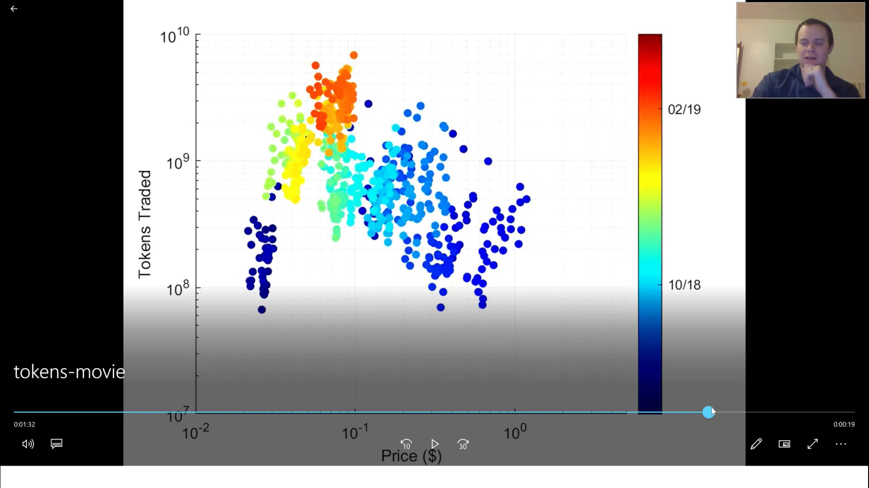
drag(709, 411, 798, 411)
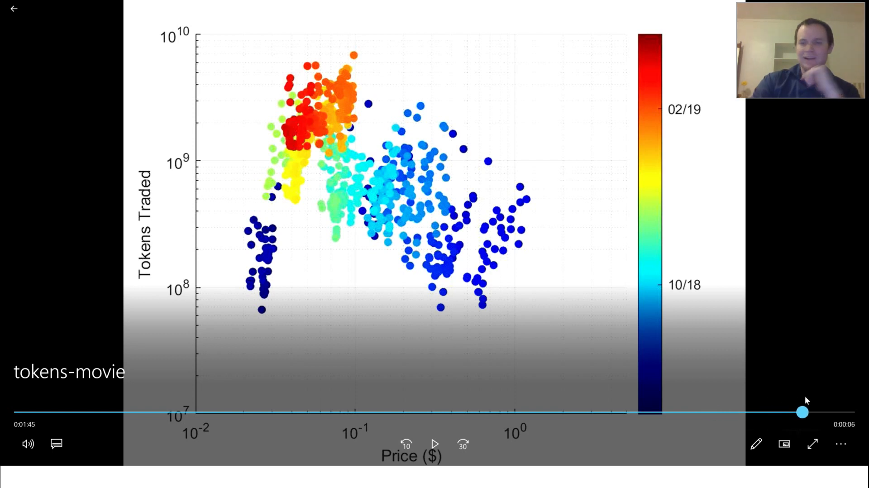